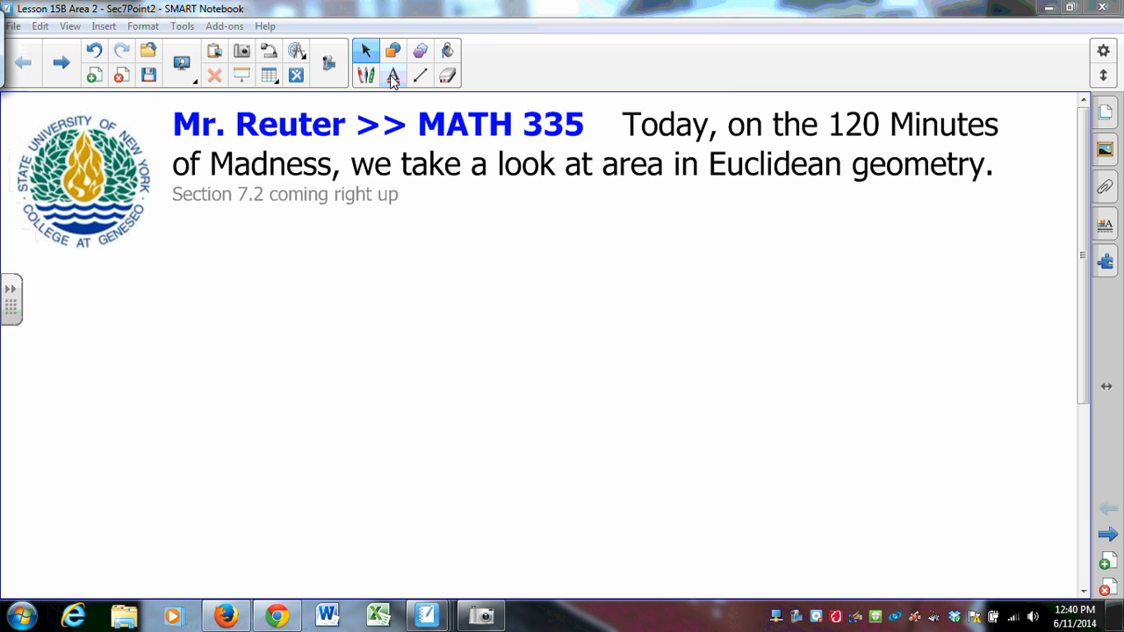
With the pen, write the area formula α(□ABCD) = AB·BC beside rectangle ABCD.
click(393, 74)
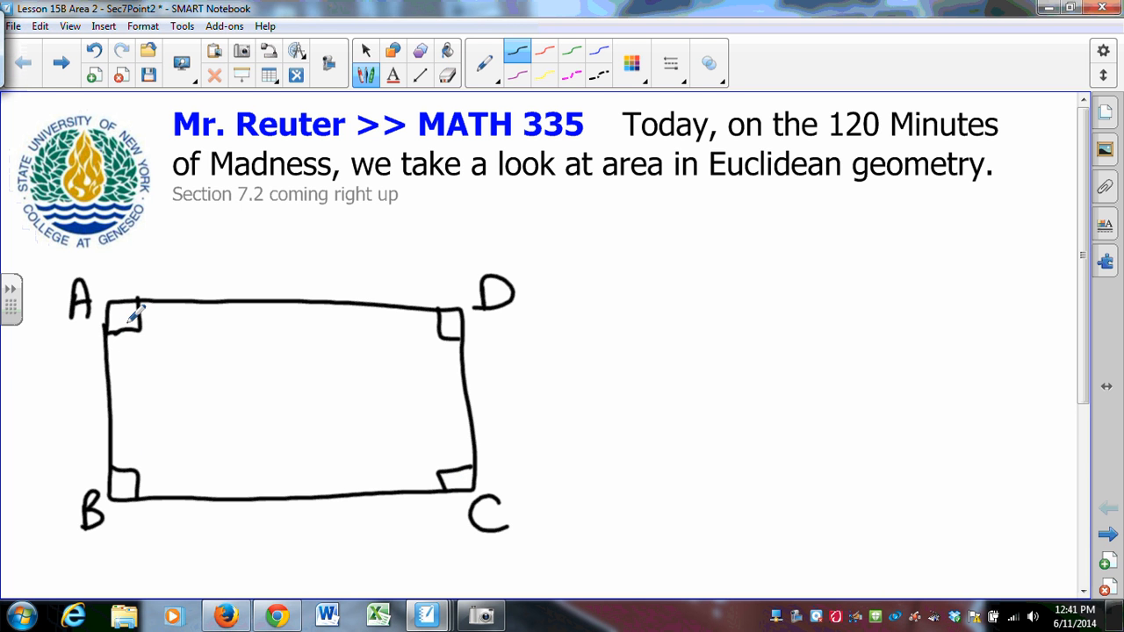
mouse_move(639, 323)
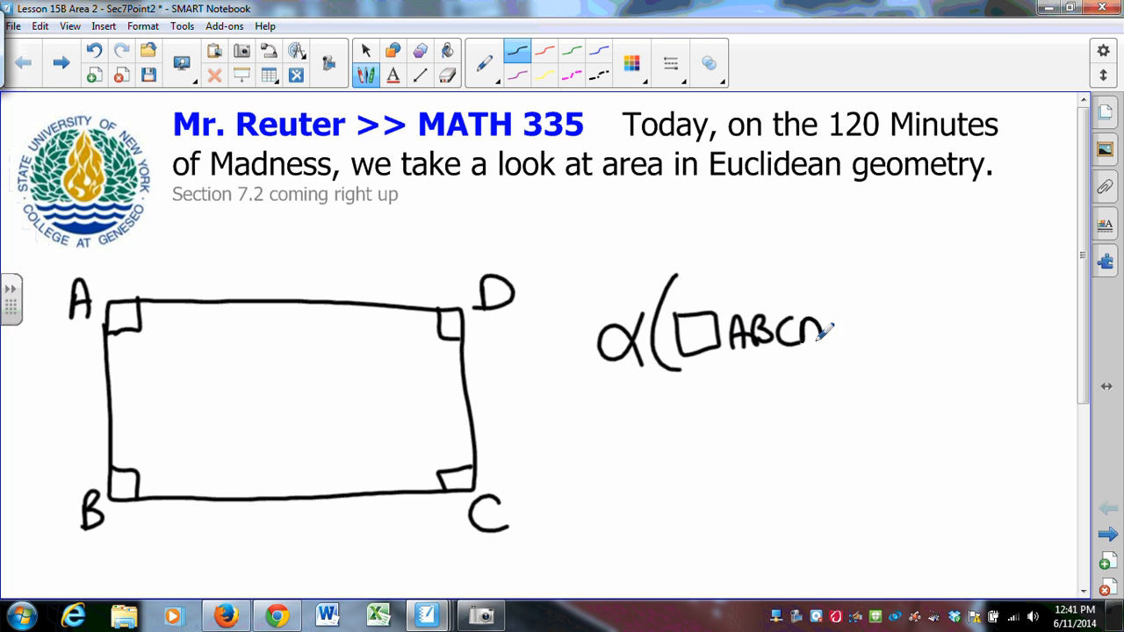
drag(825, 325, 887, 337)
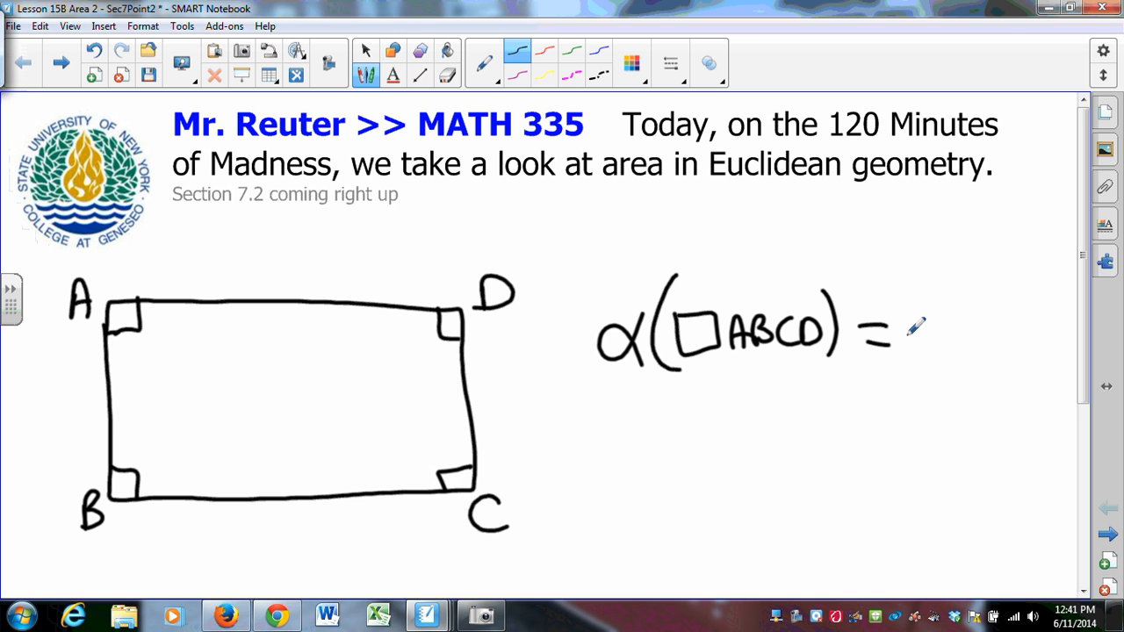
drag(905, 317, 966, 361)
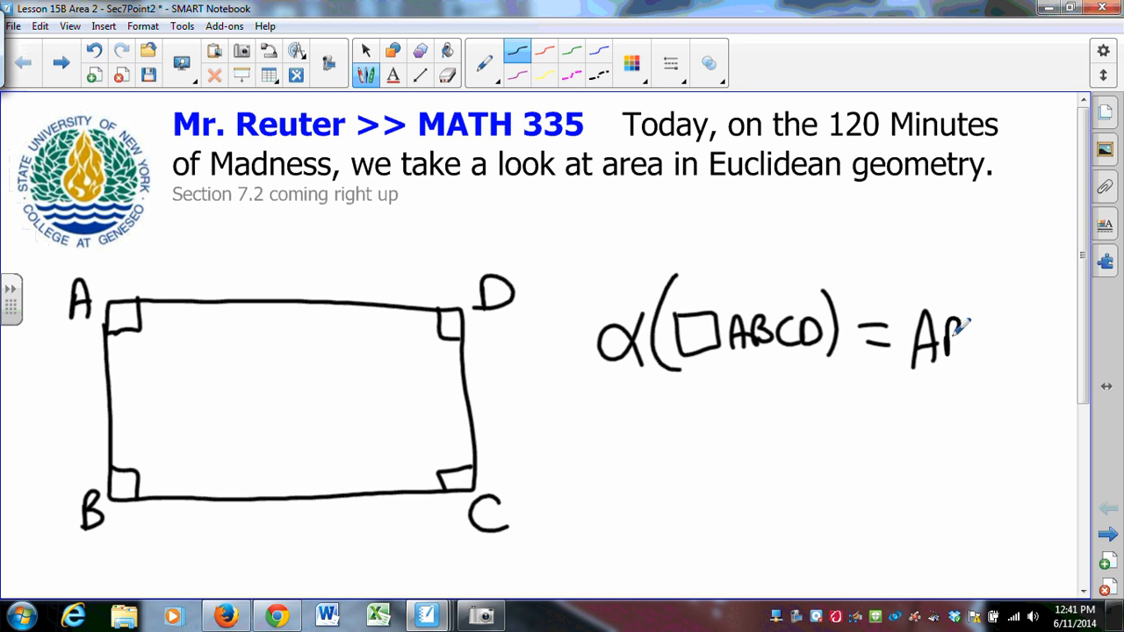
drag(957, 334, 1054, 351)
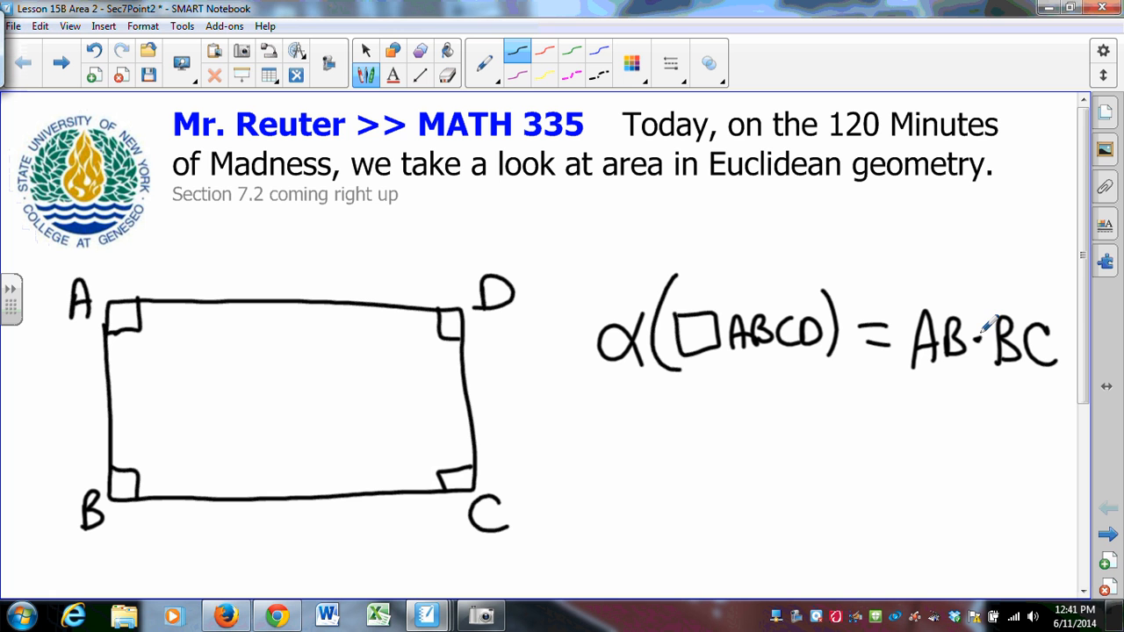
Add the condition 'if □ABCD is a rectangle' below the formula.
drag(629, 430, 712, 439)
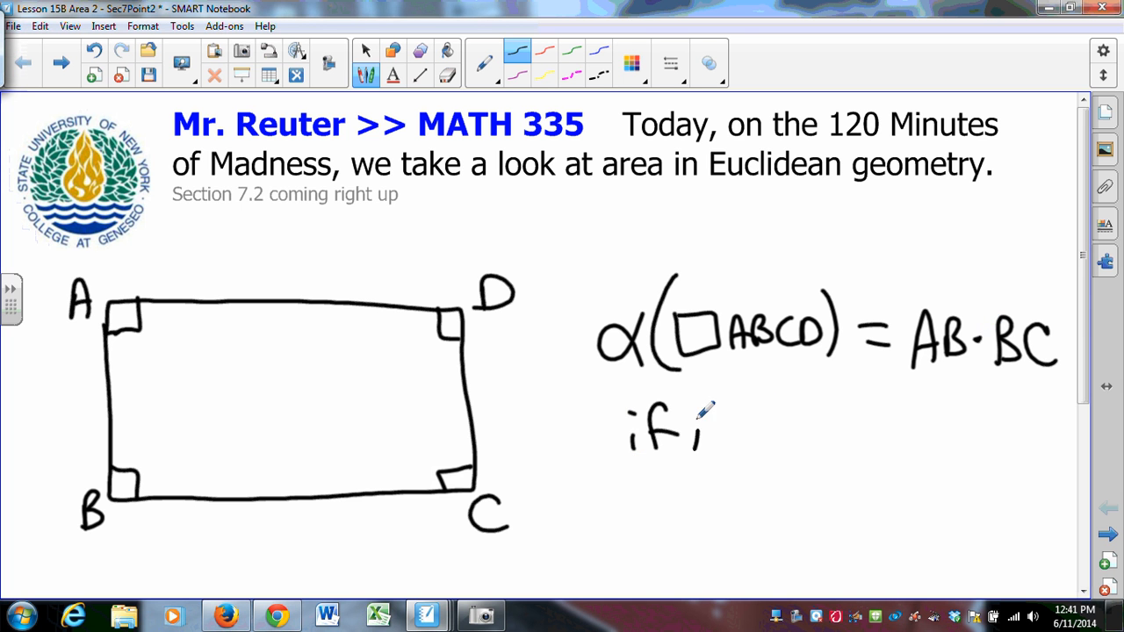
drag(694, 430, 852, 431)
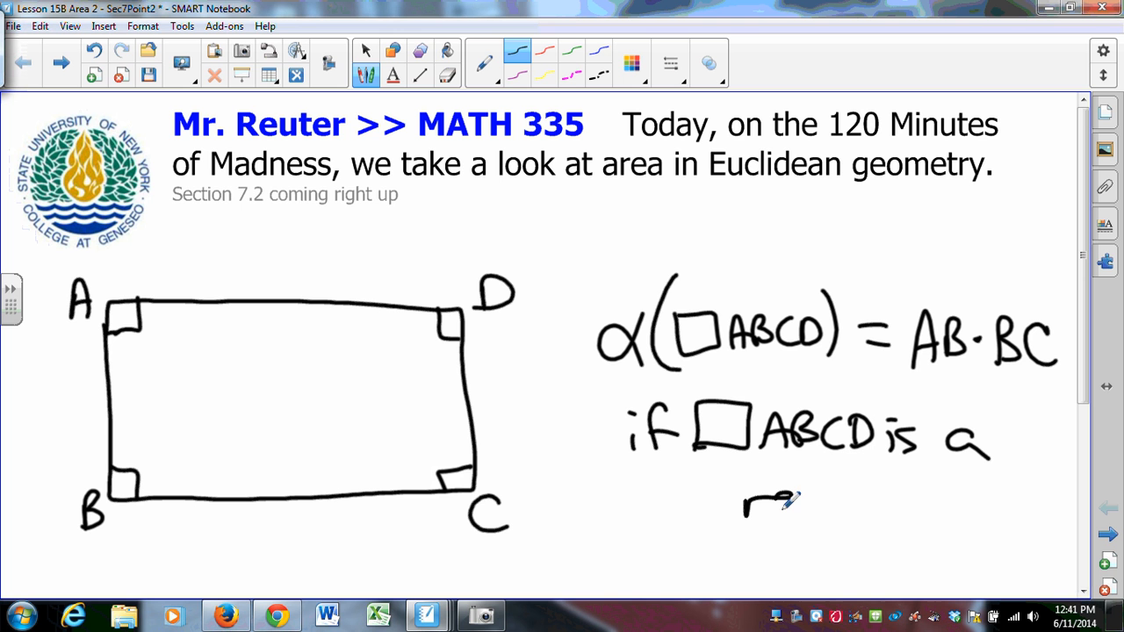
drag(747, 506, 945, 505)
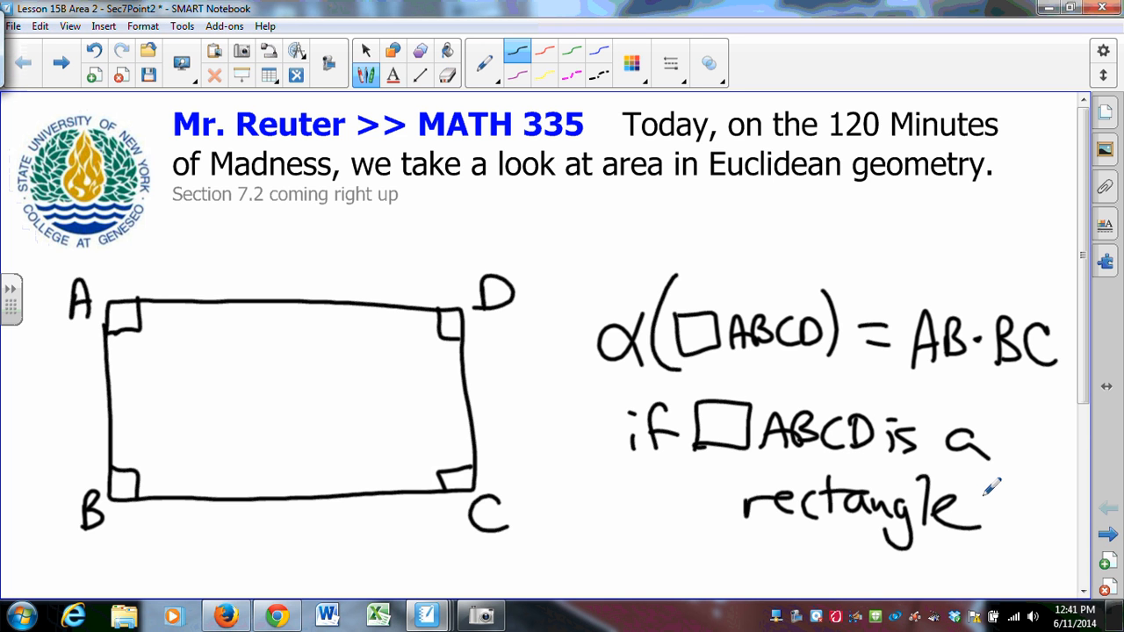
On a new page, draw right triangle ABC with vertex C and dashed sides completing rectangle ABCD.
click(1106, 507)
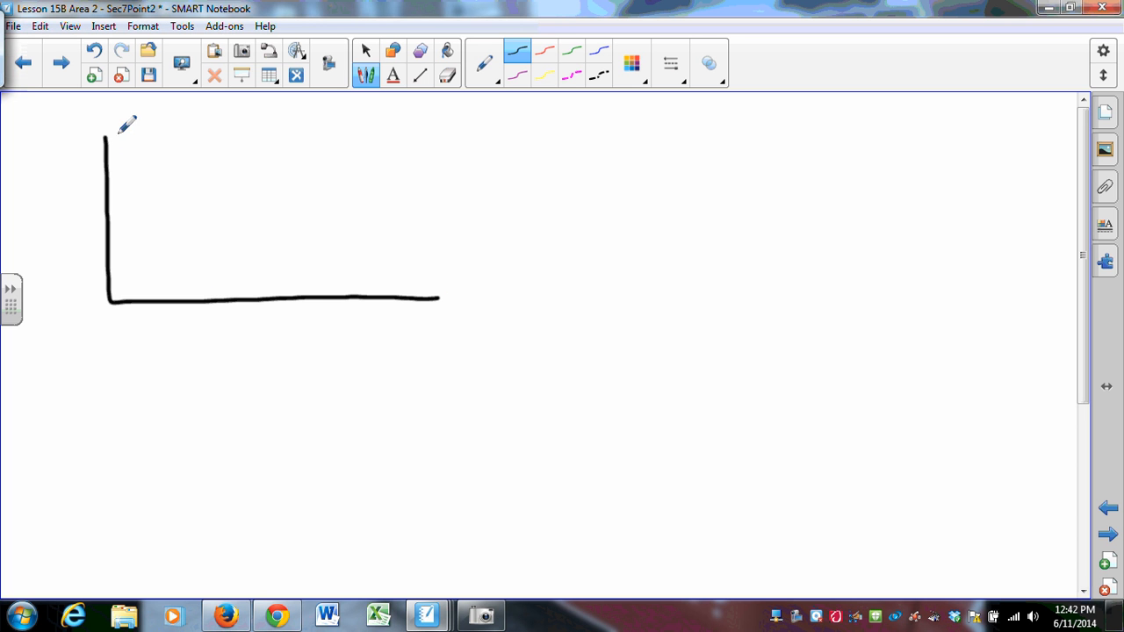
drag(112, 137, 448, 295)
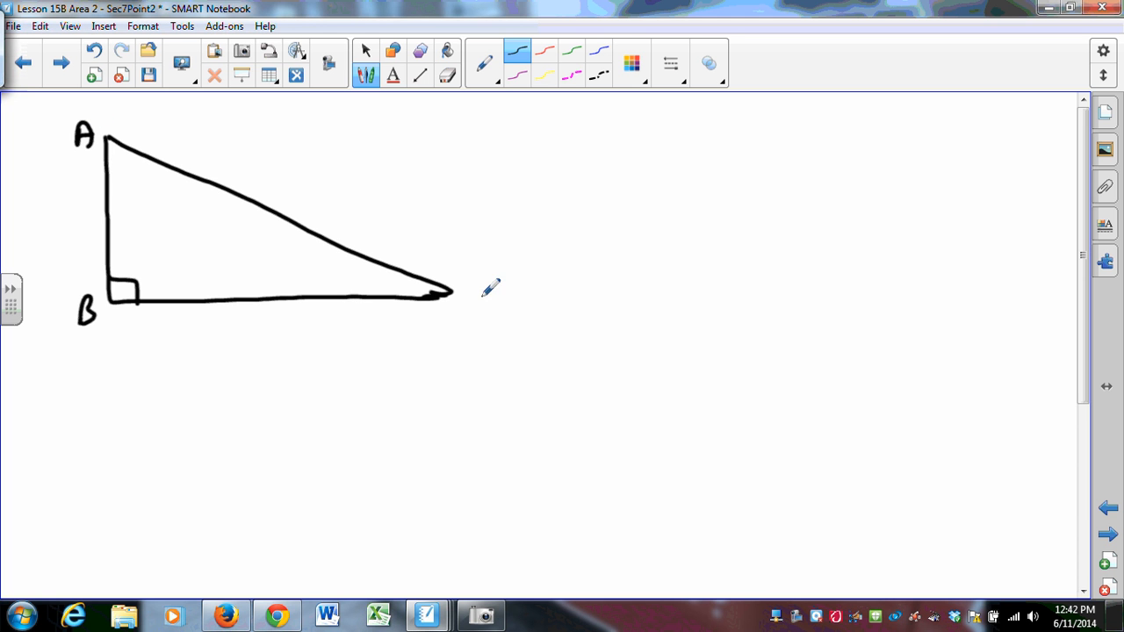
drag(474, 295, 495, 330)
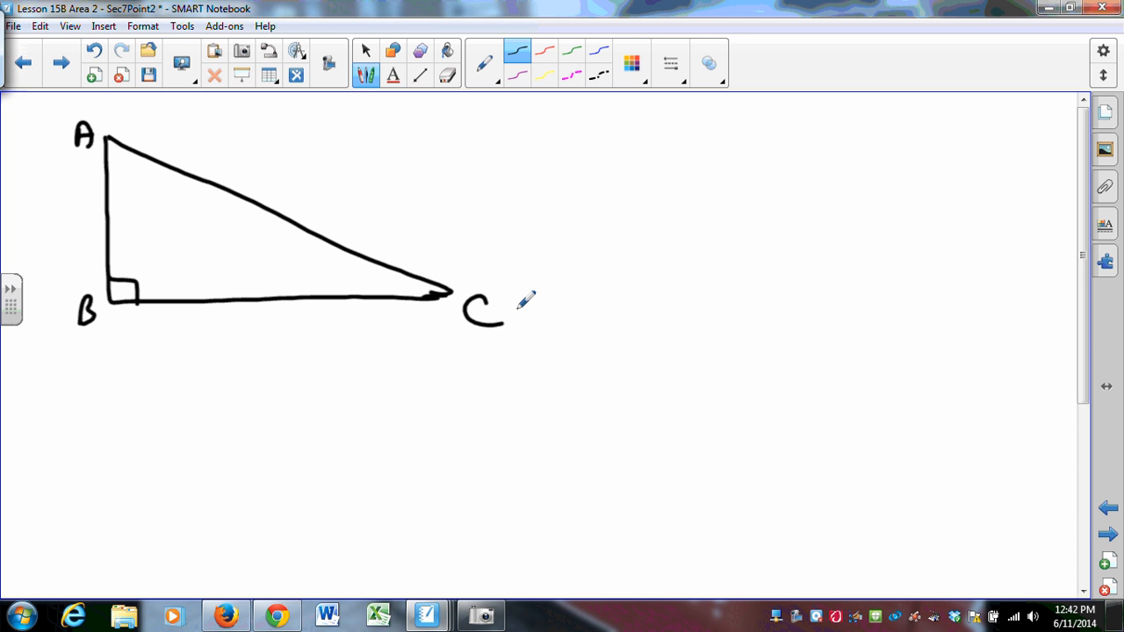
drag(109, 137, 342, 132)
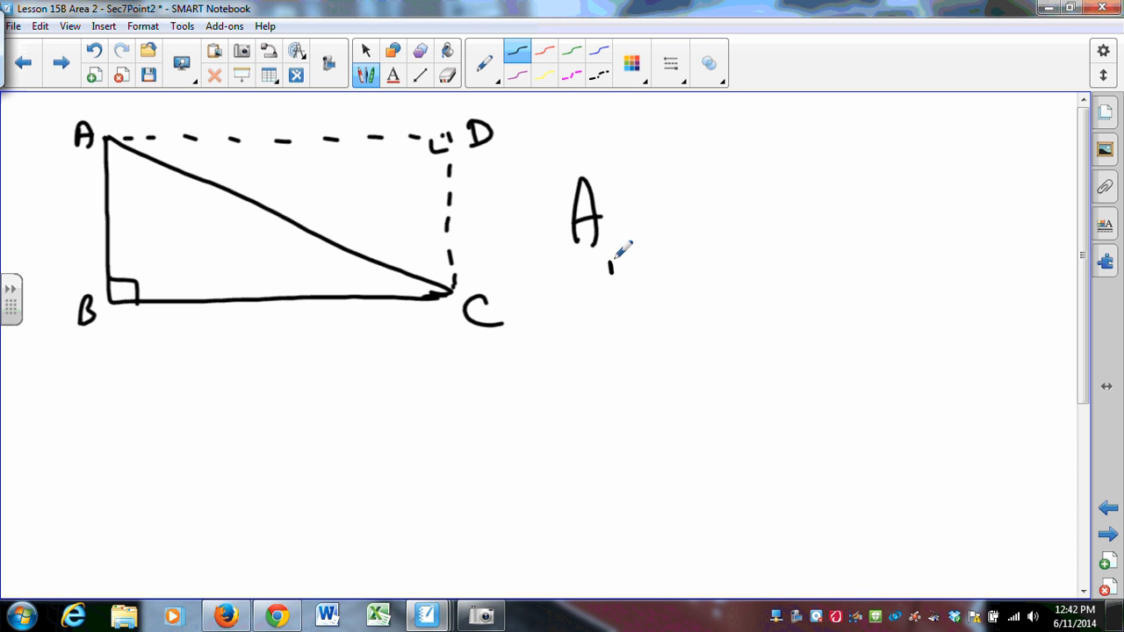
Write α(ΔABC) = ½·AB·BC if ∠ABC is right, undoing a stray subscript.
drag(611, 263, 676, 263)
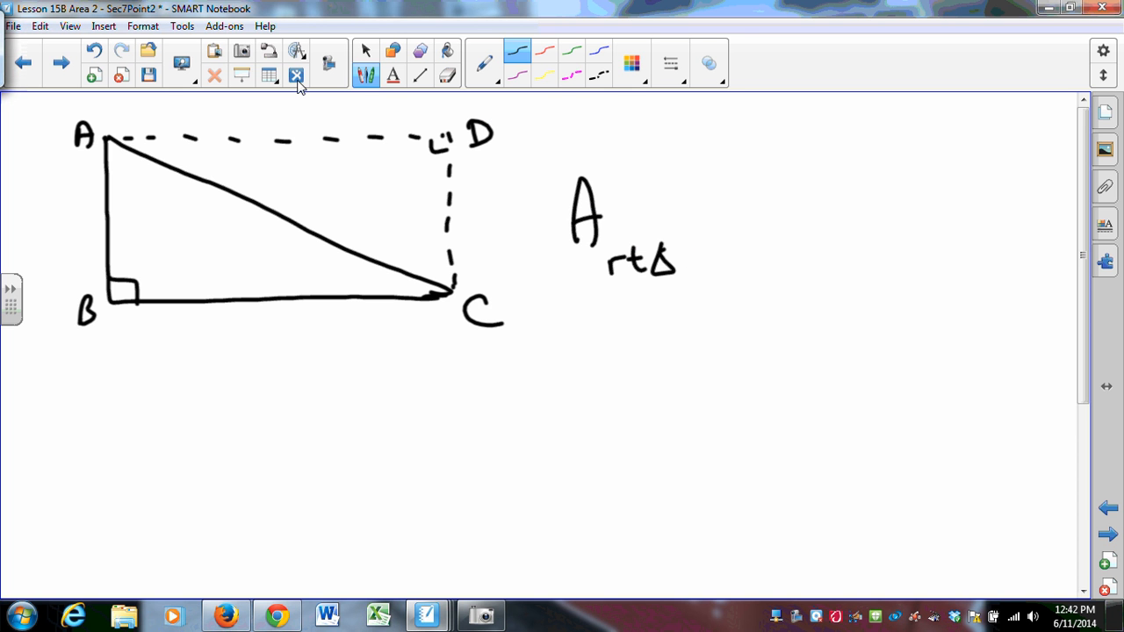
click(95, 49)
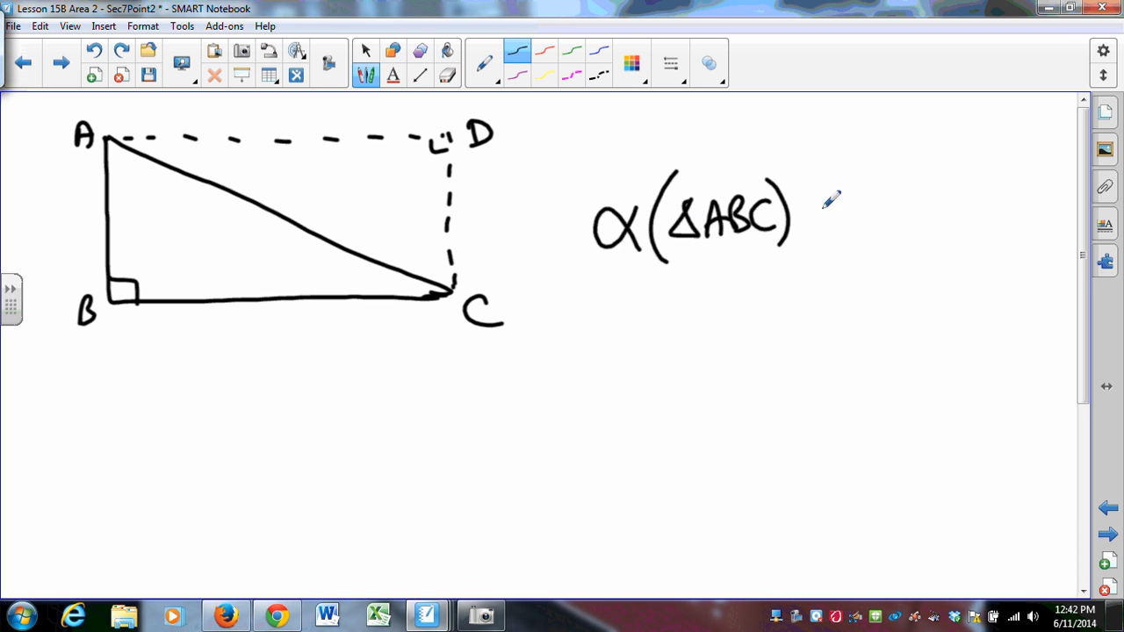
drag(816, 214, 939, 220)
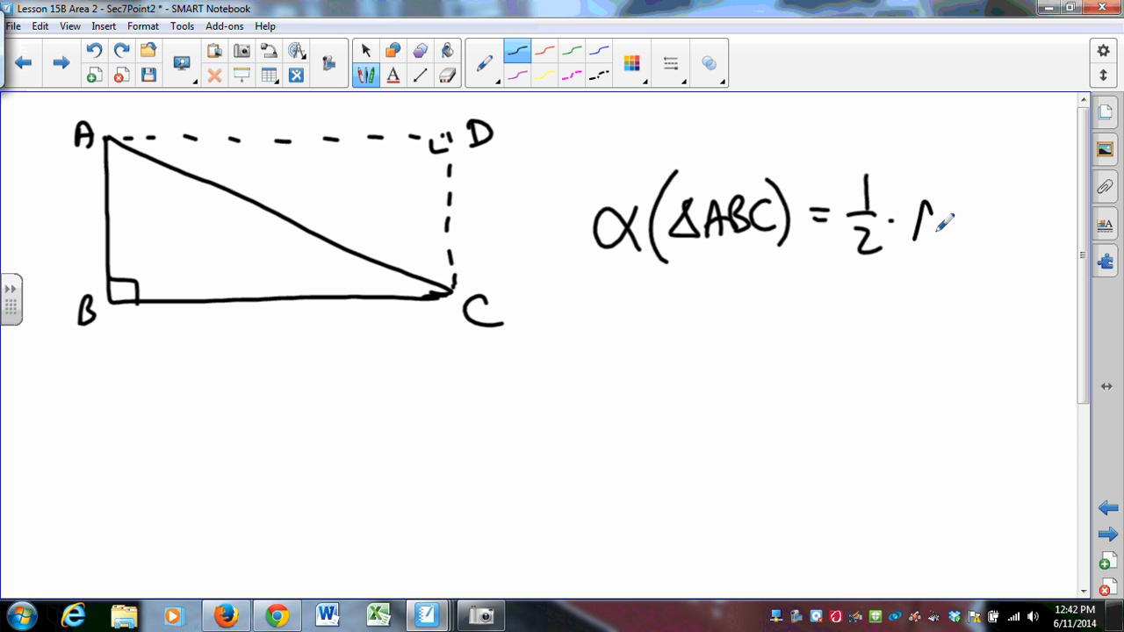
drag(913, 220, 1054, 220)
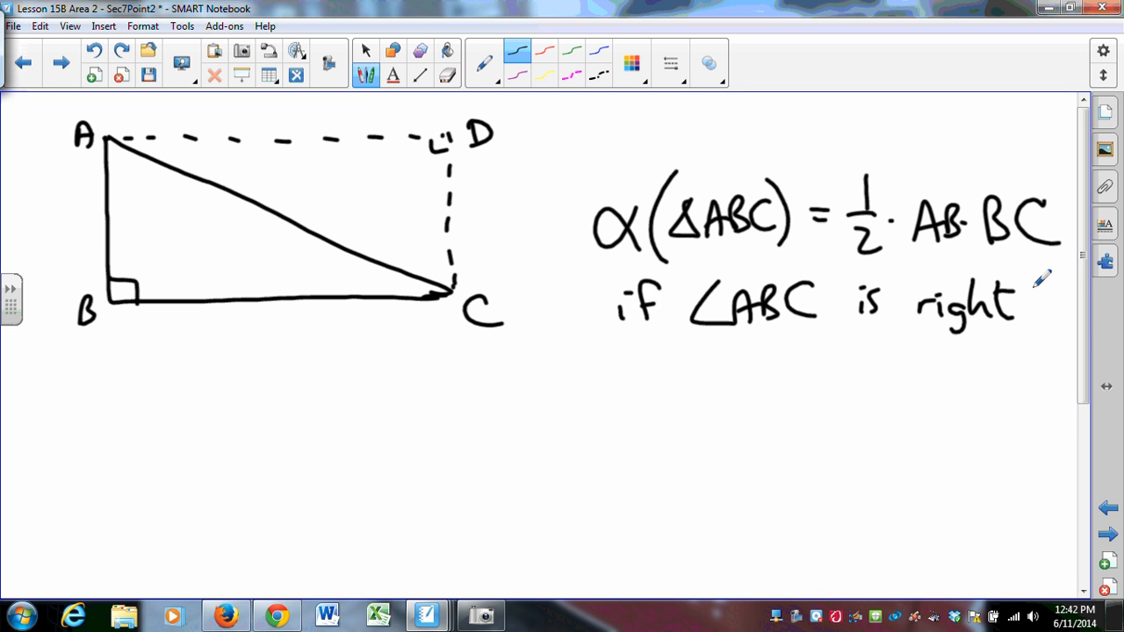
Sketch a general triangle below the formula and label vertex A.
drag(126, 561, 200, 369)
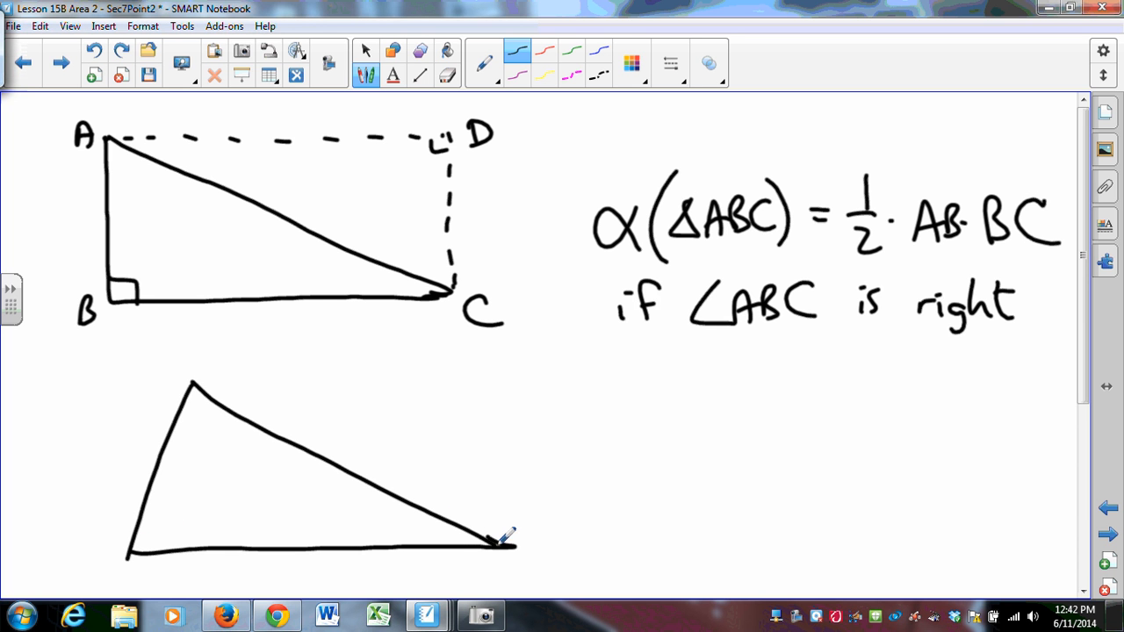
text(A)
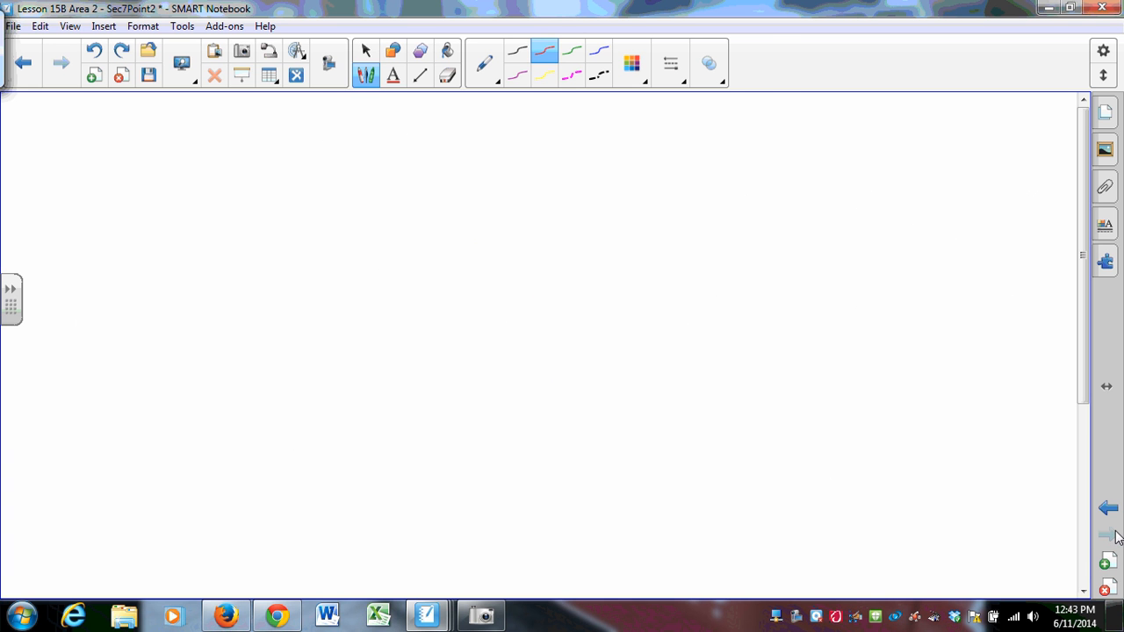
Draw parallelogram ABCD, label its vertices and write α(▱ABCD) =.
drag(97, 285, 162, 132)
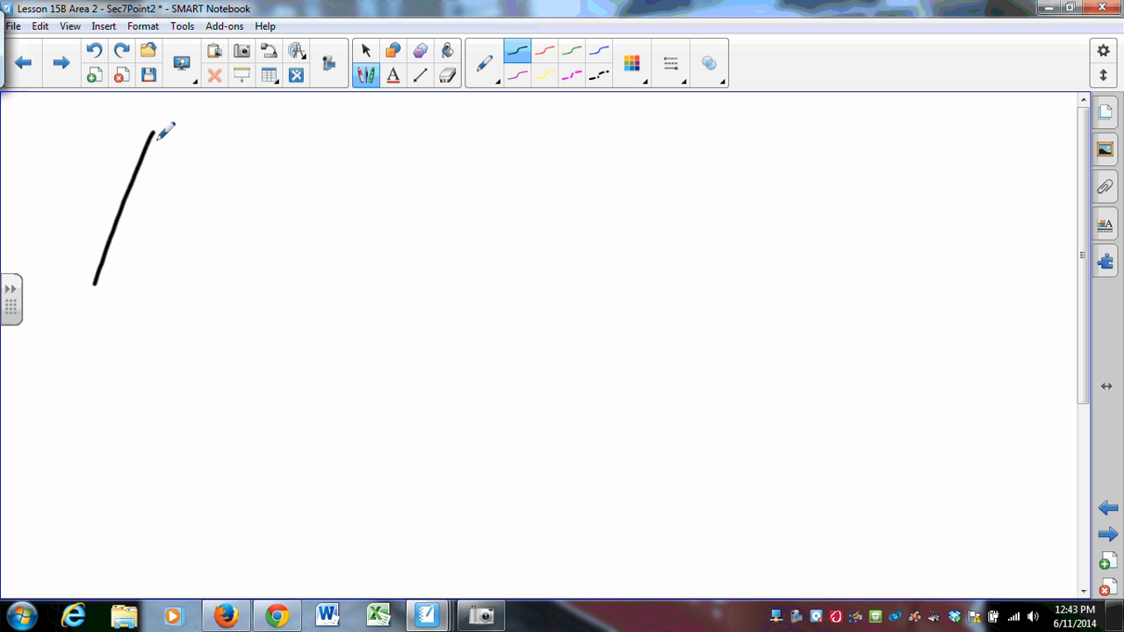
drag(158, 126, 413, 267)
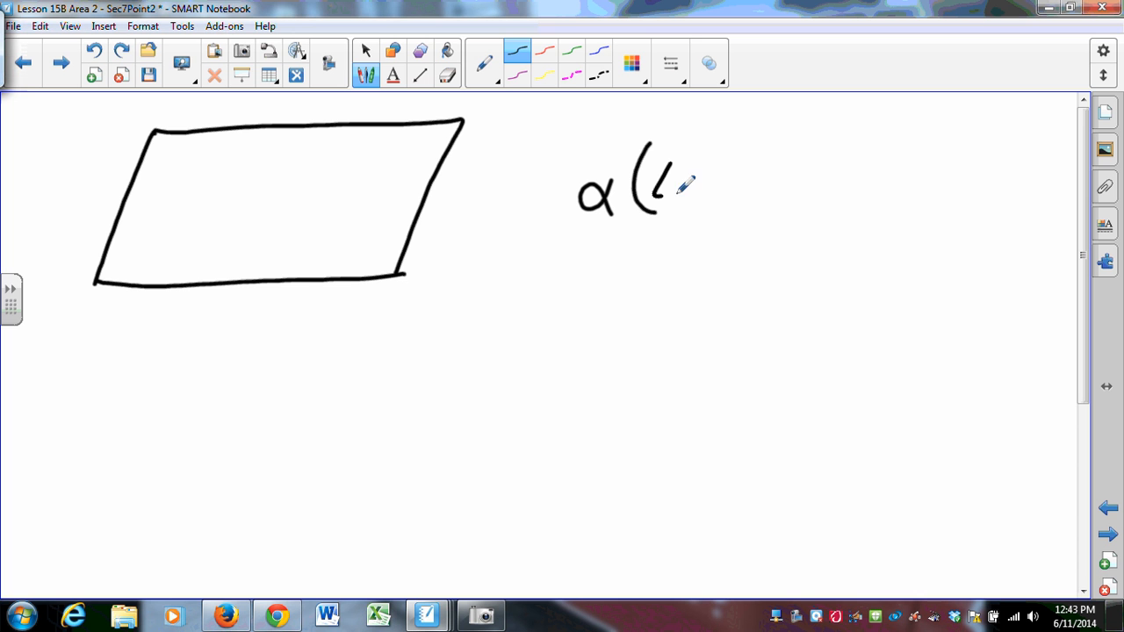
drag(653, 193, 787, 179)
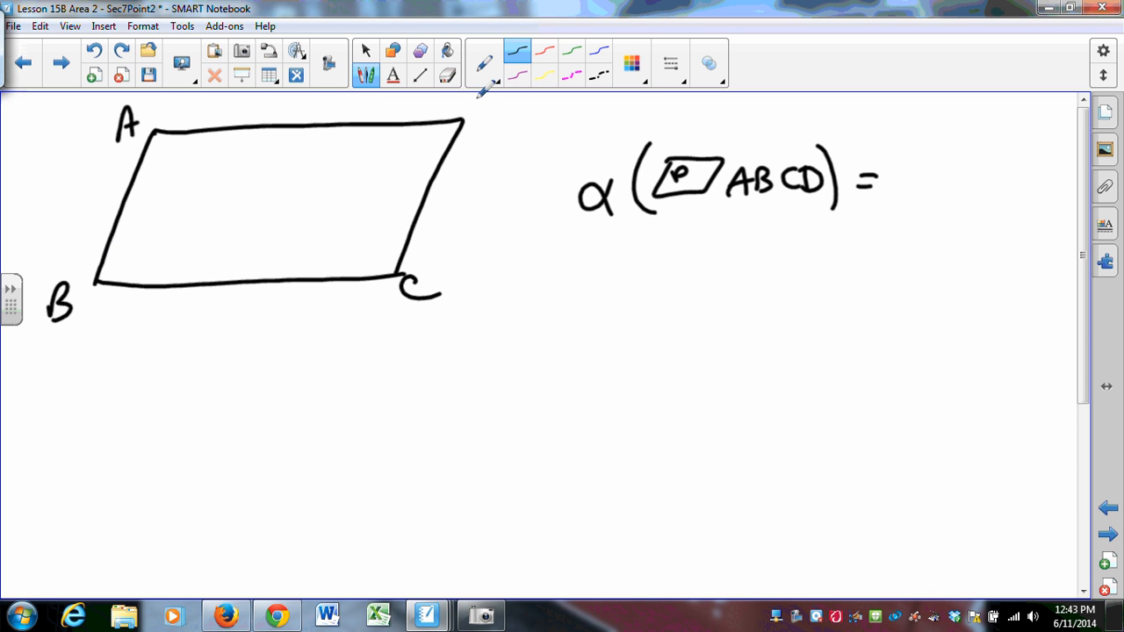
drag(478, 105, 492, 137)
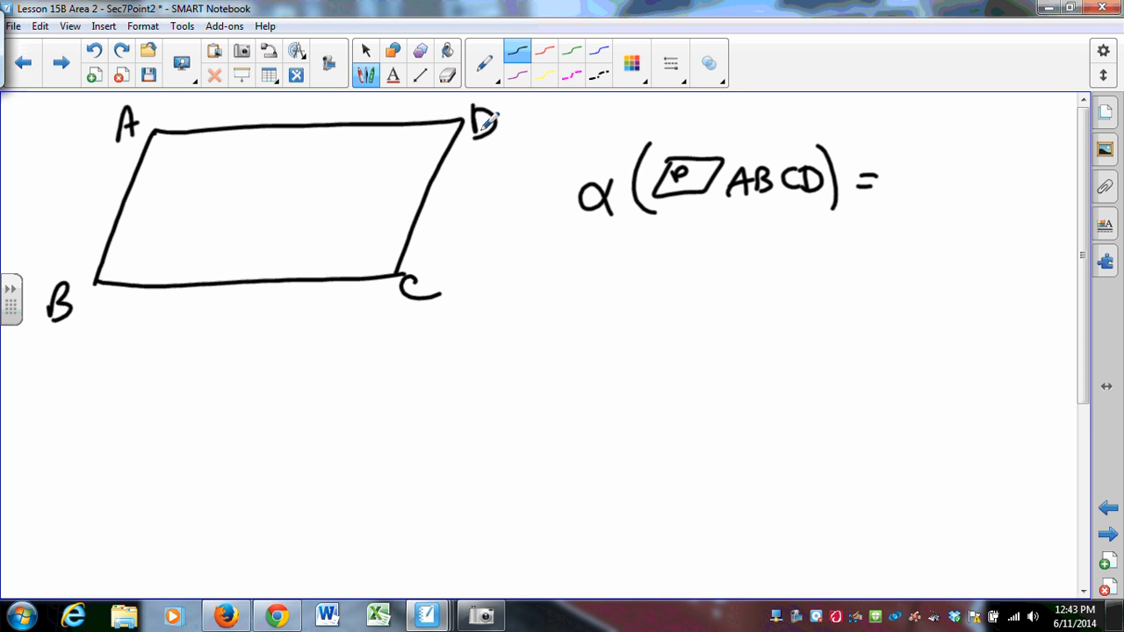
Write BC as the base factor and draw the dashed height AE with its right-angle mark.
drag(896, 176, 931, 193)
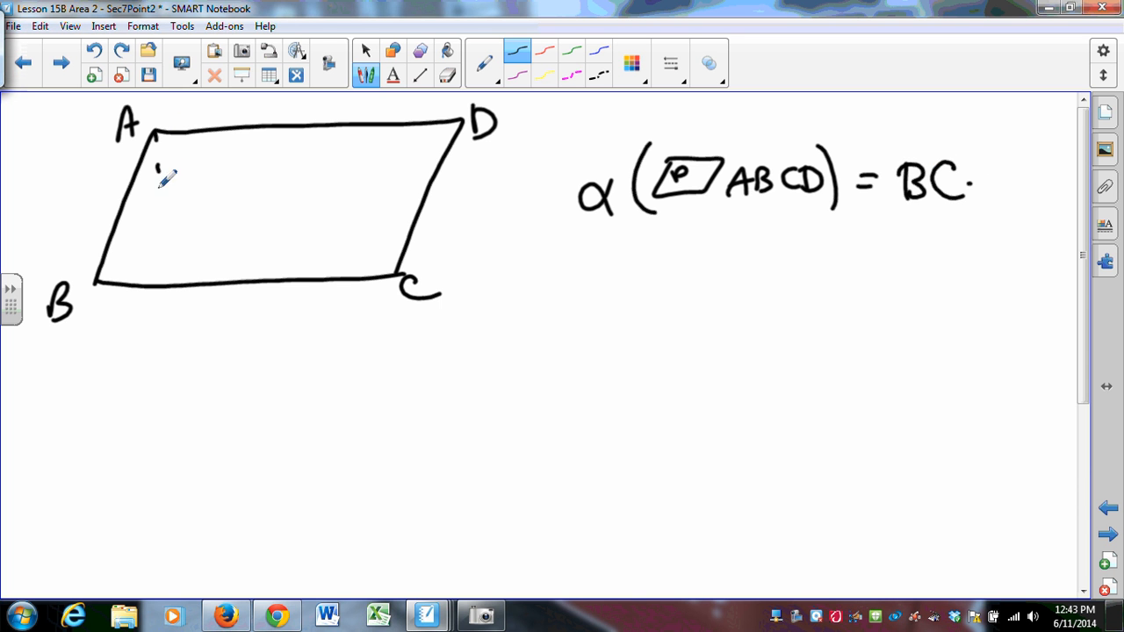
drag(161, 162, 162, 277)
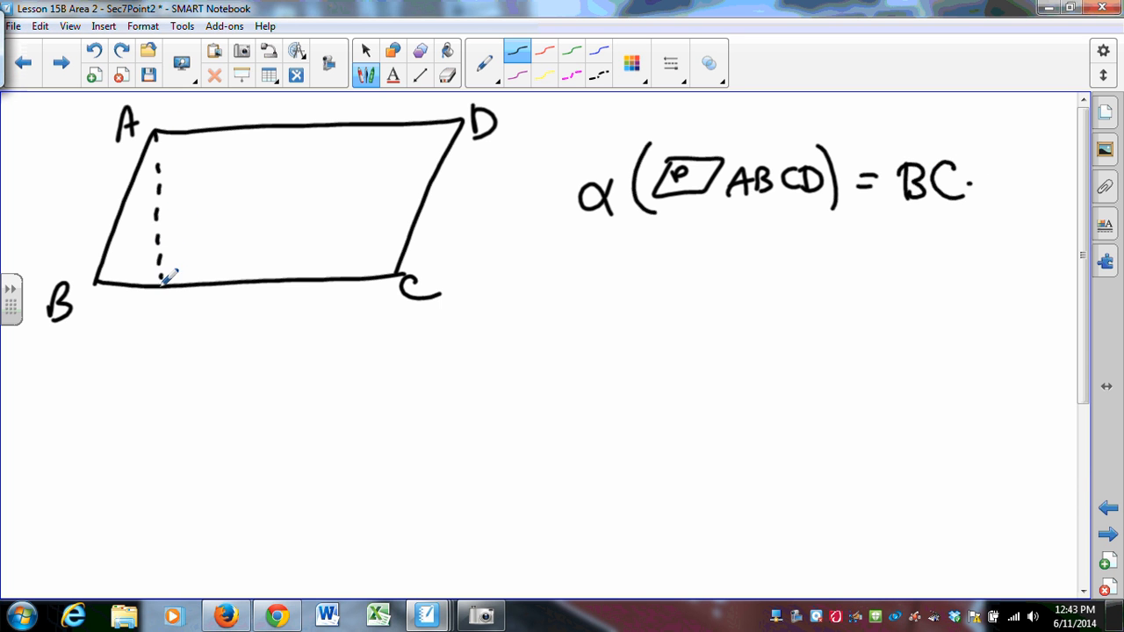
drag(158, 272, 172, 302)
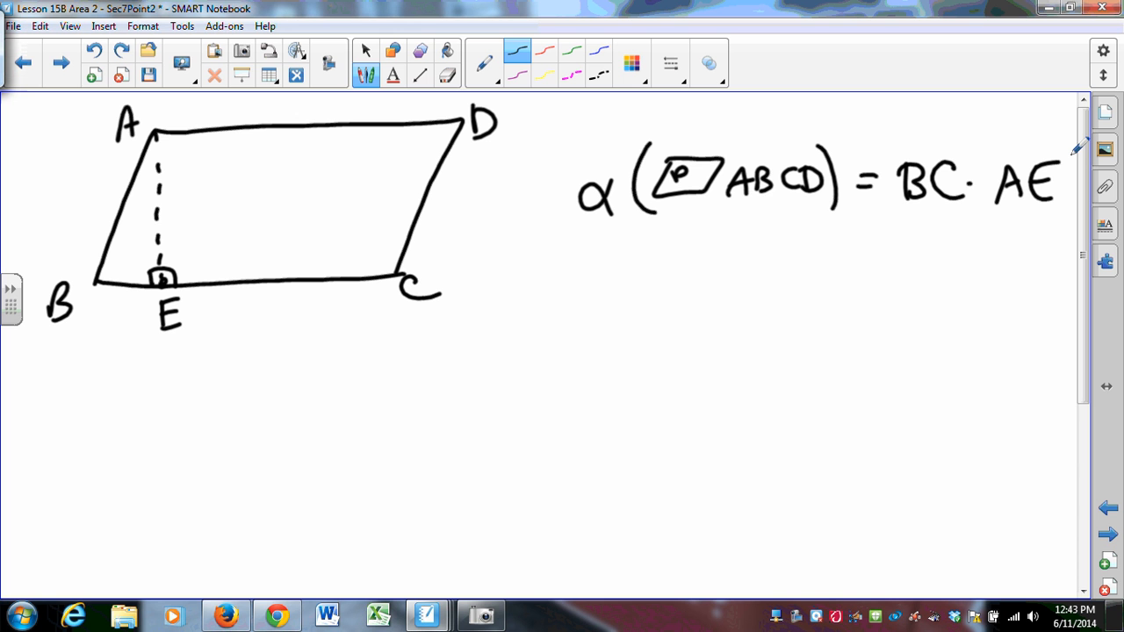
mouse_move(116, 369)
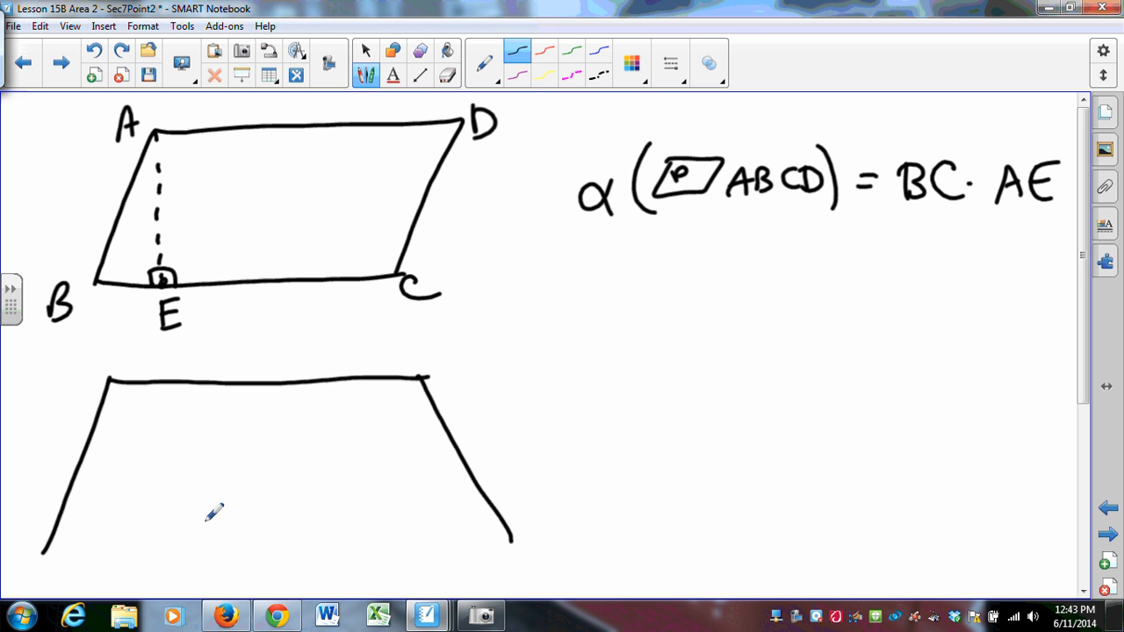
Close trapezoid TRAP, label T and R, and draw dashed height PE with foot E.
drag(52, 548, 519, 548)
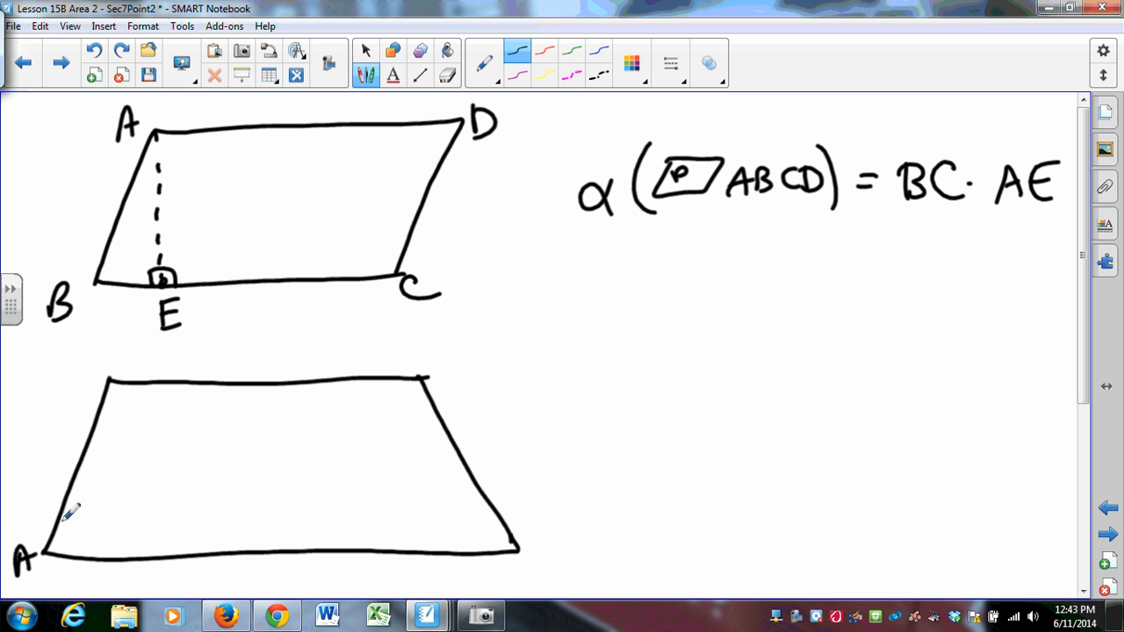
mouse_move(344, 334)
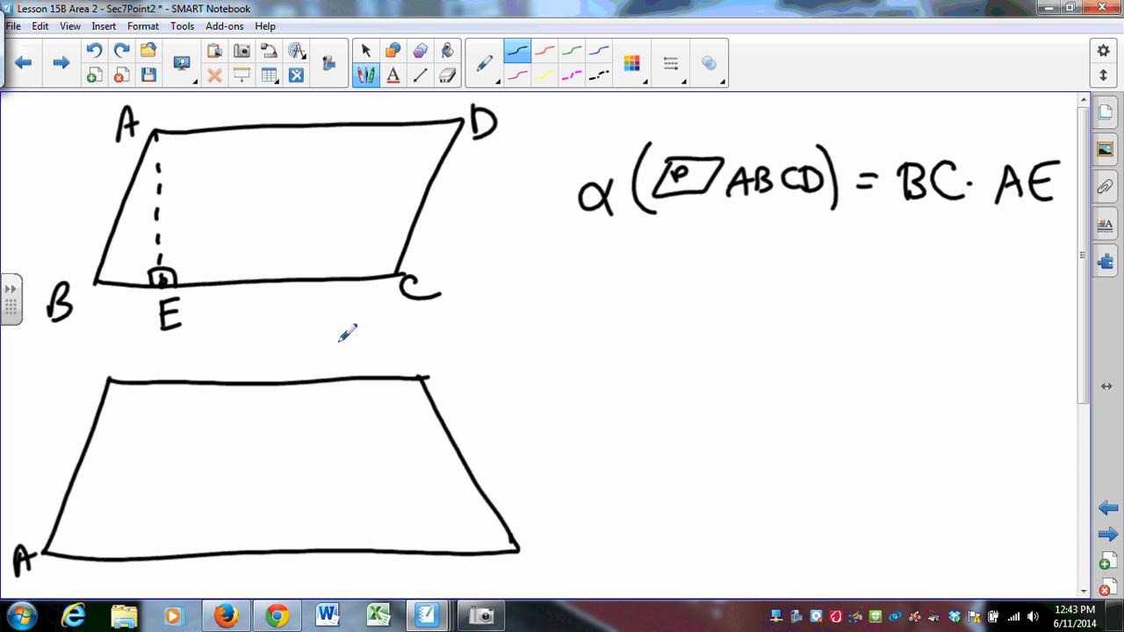
text(TRAP) =)
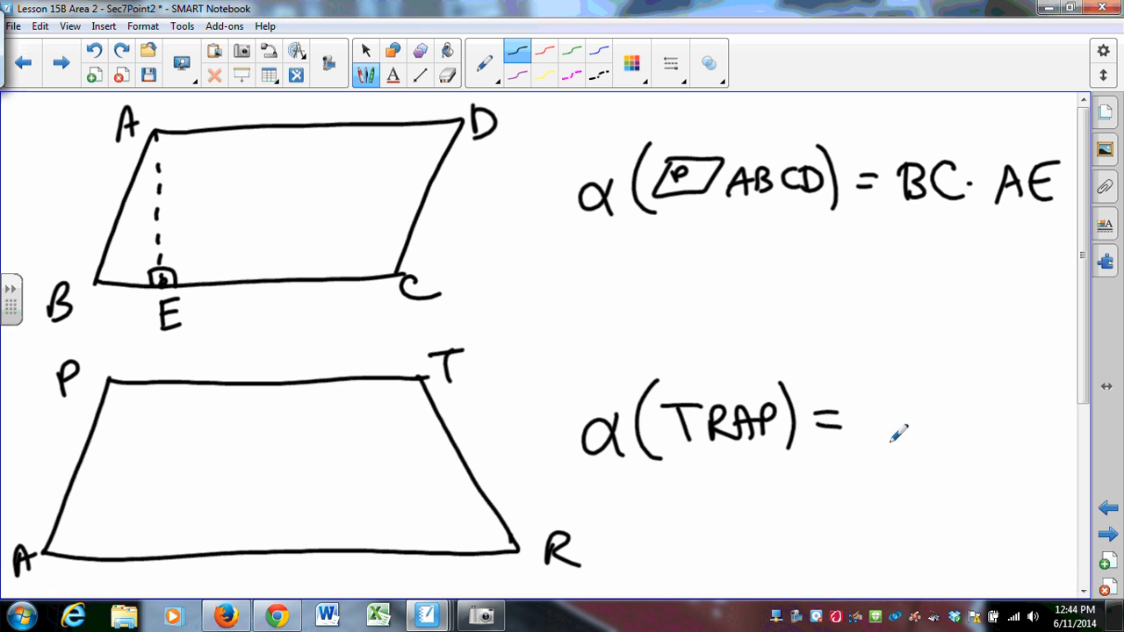
drag(108, 383, 109, 553)
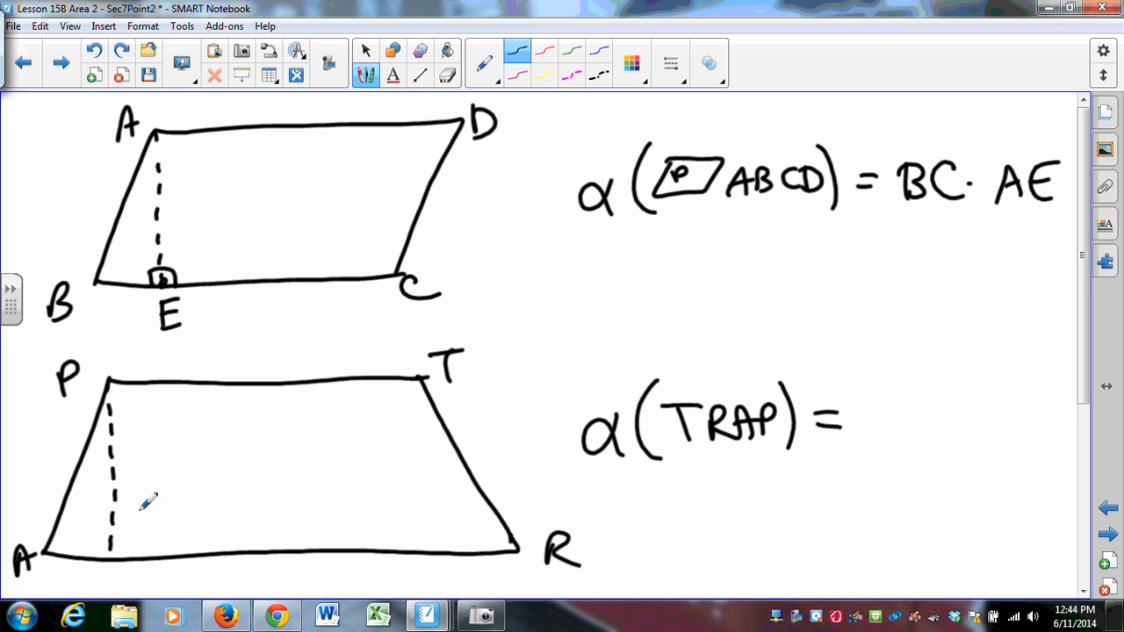
drag(149, 500, 113, 571)
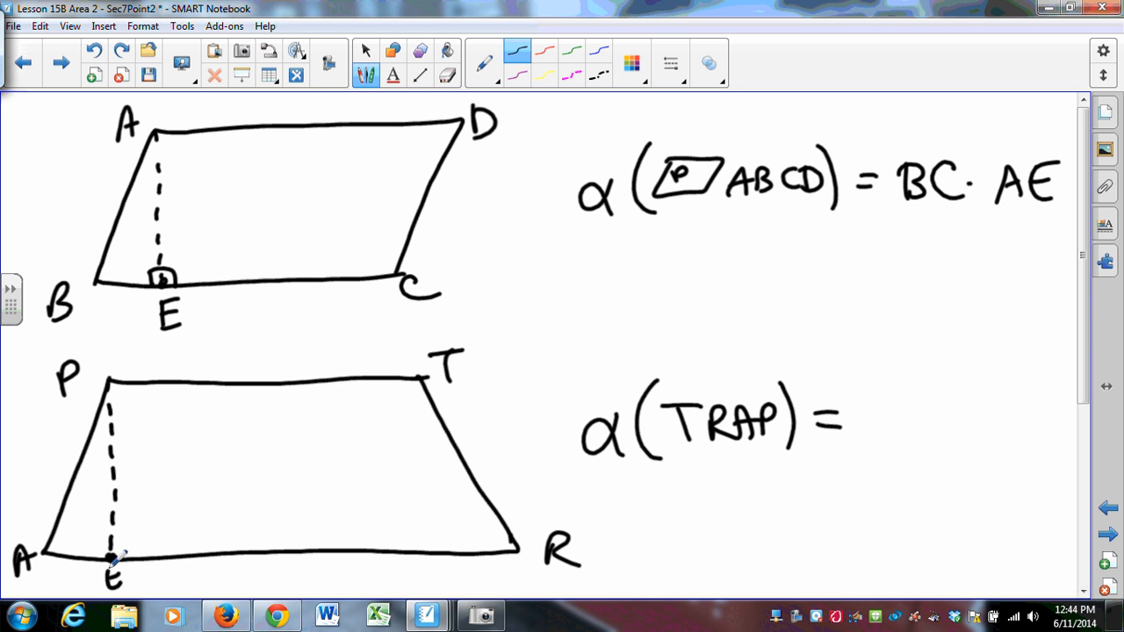
mouse_move(896, 421)
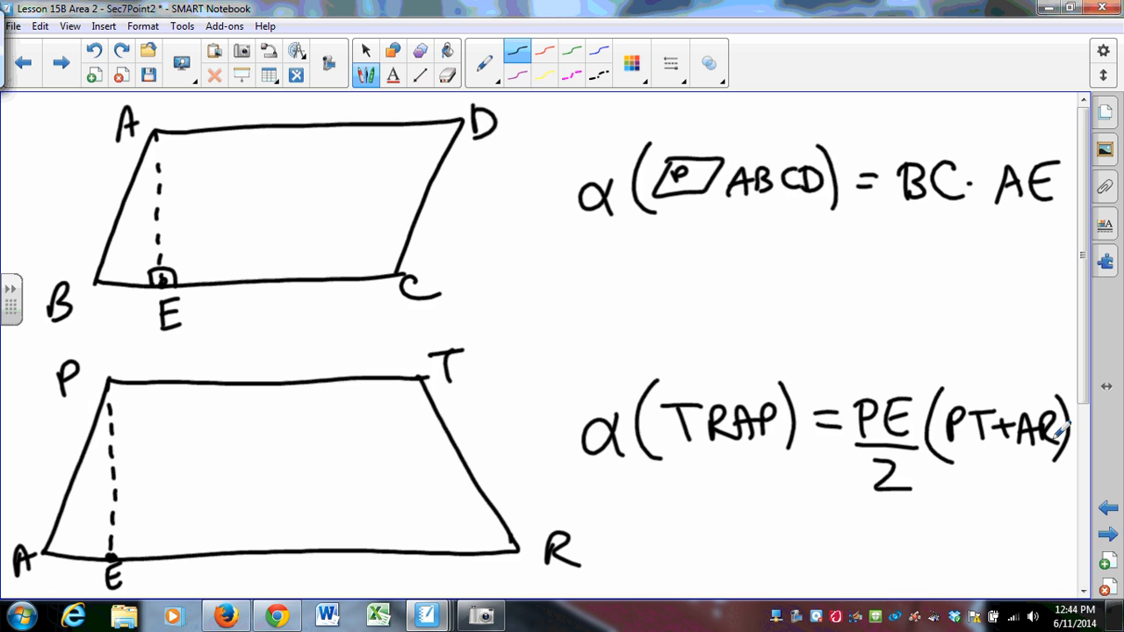
On a fresh page, draw the three sides of right triangle ABC.
click(1107, 508)
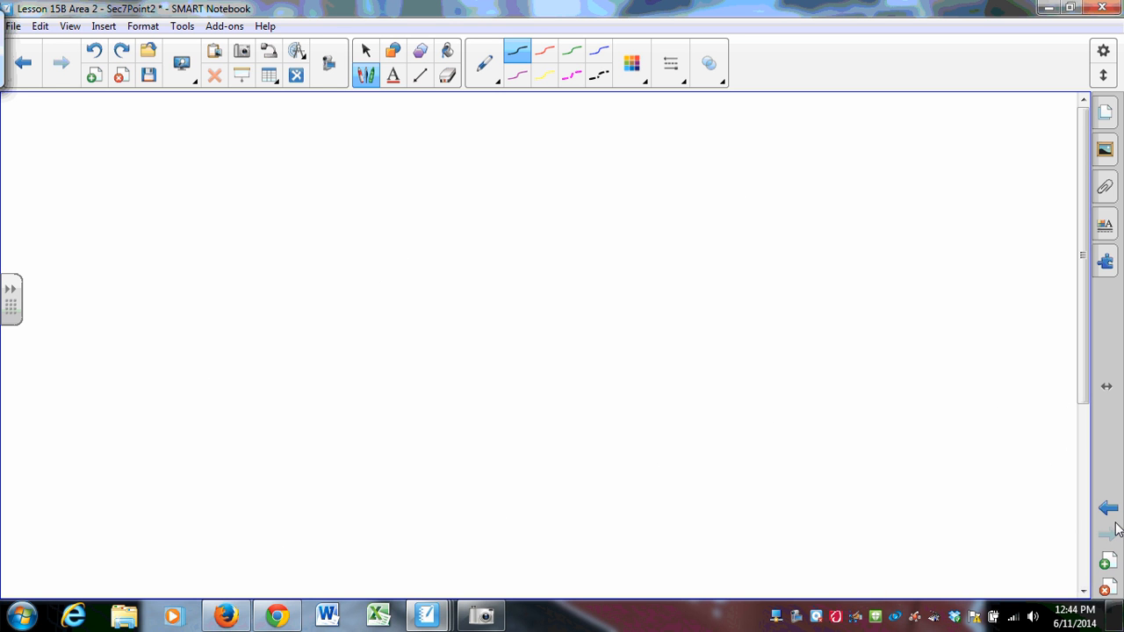
drag(156, 436, 509, 195)
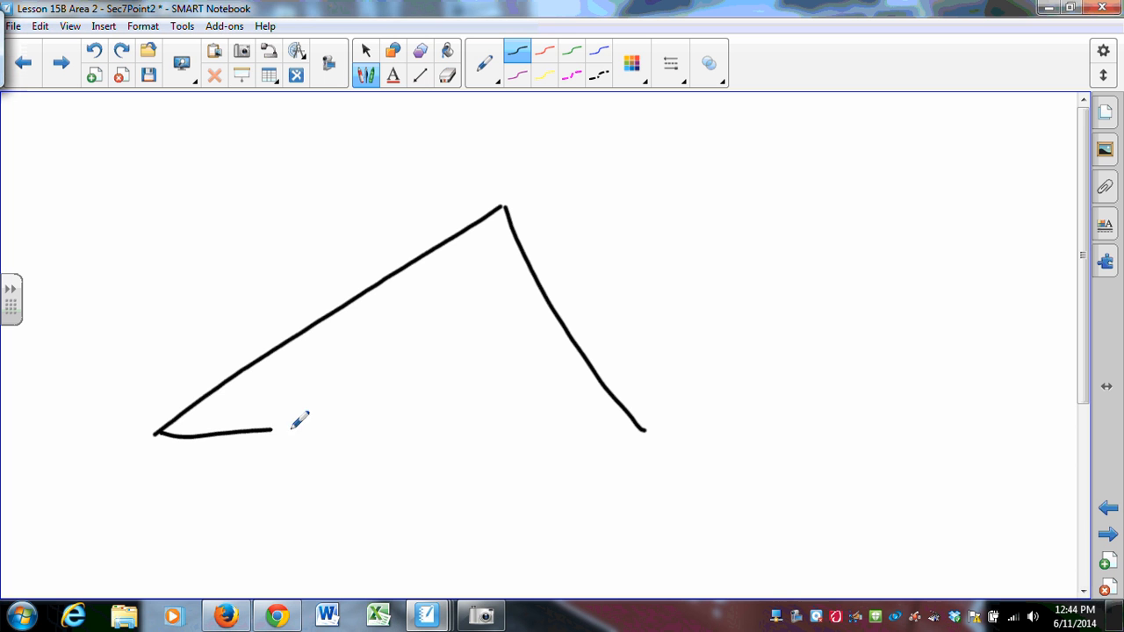
drag(272, 431, 641, 430)
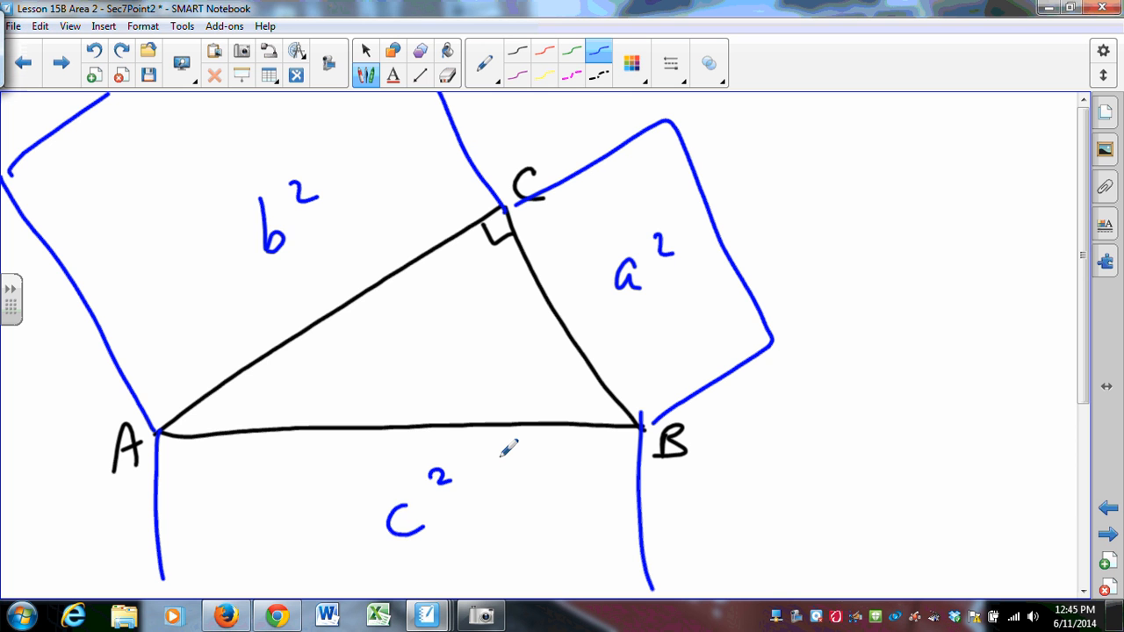
Undo the blue side figures and their a², b², c² labels.
click(95, 49)
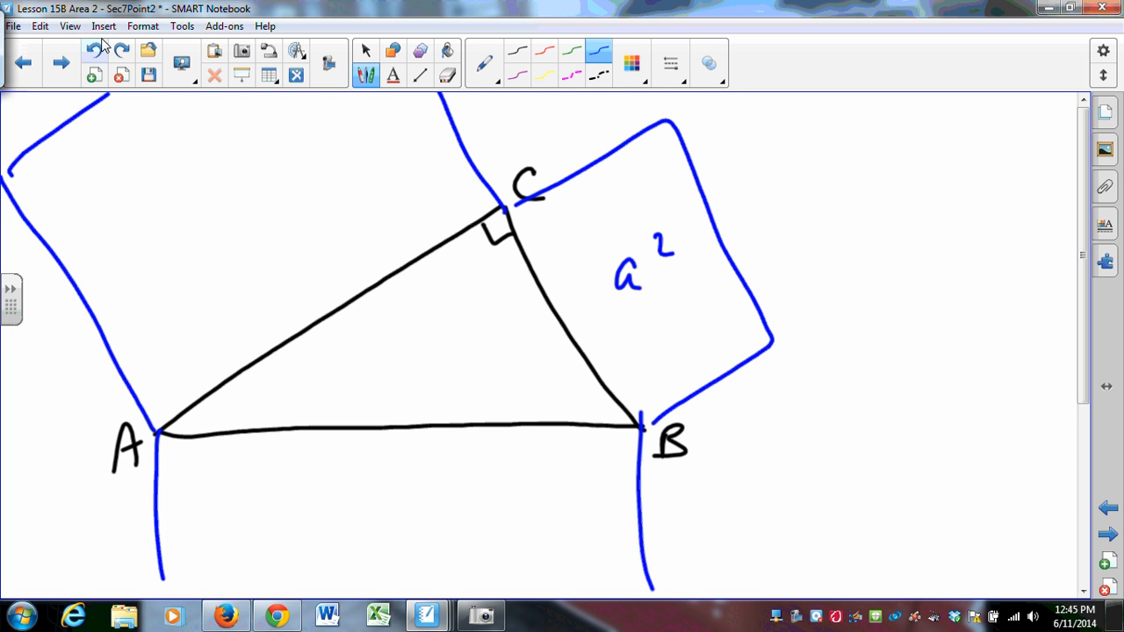
click(95, 49)
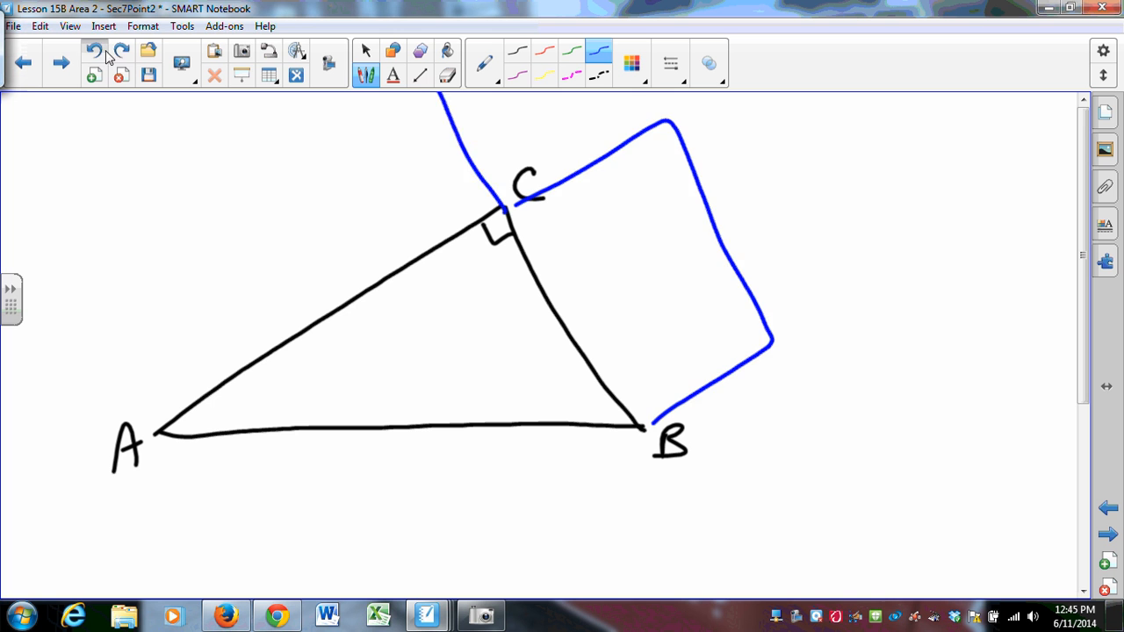
click(95, 49)
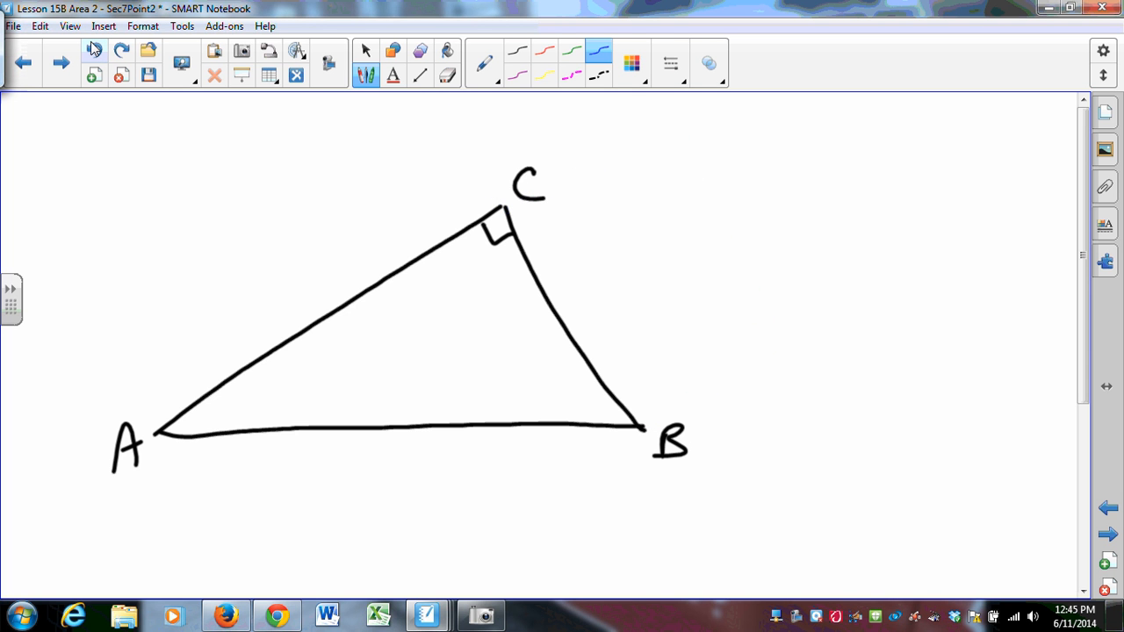
Draw blue right triangles on sides BC and AB of triangle ABC.
drag(506, 208, 624, 246)
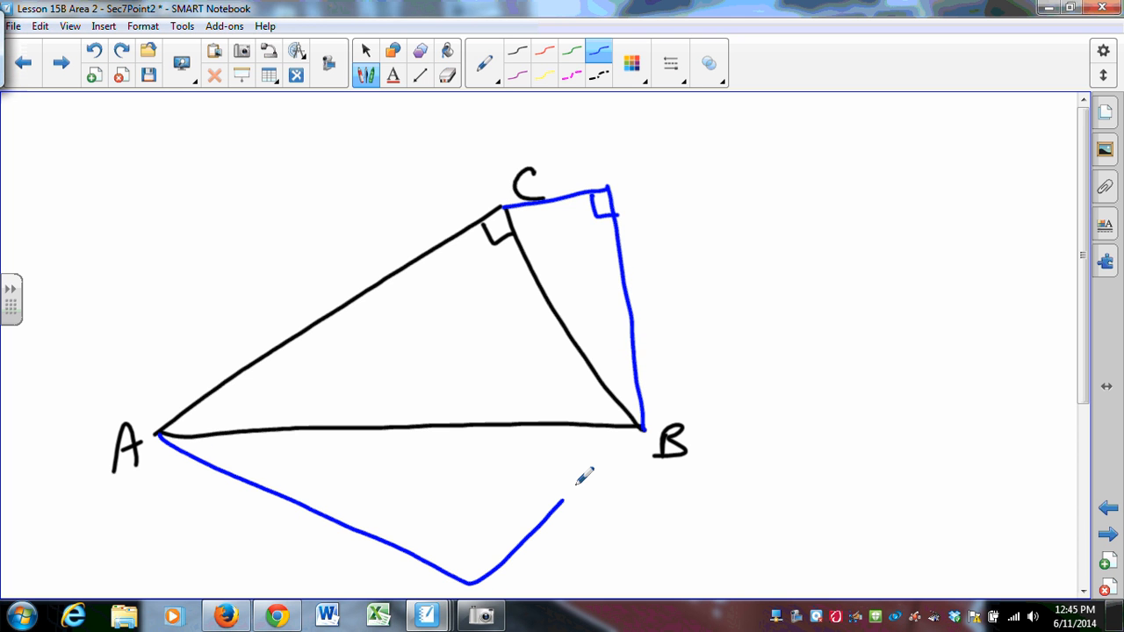
drag(562, 492, 189, 355)
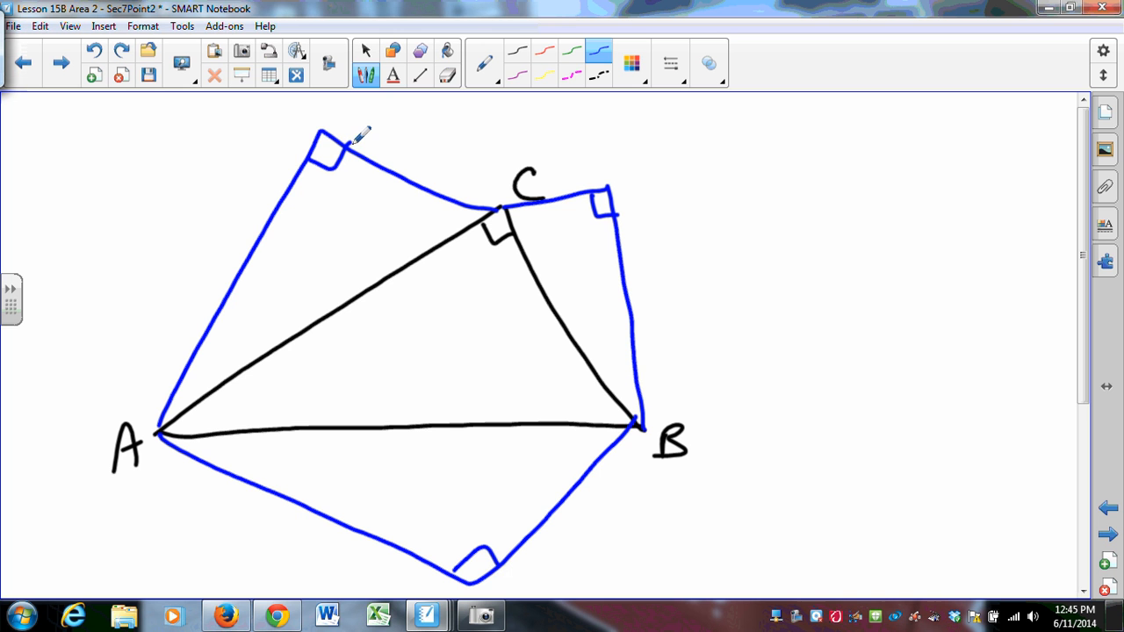
mouse_move(576, 253)
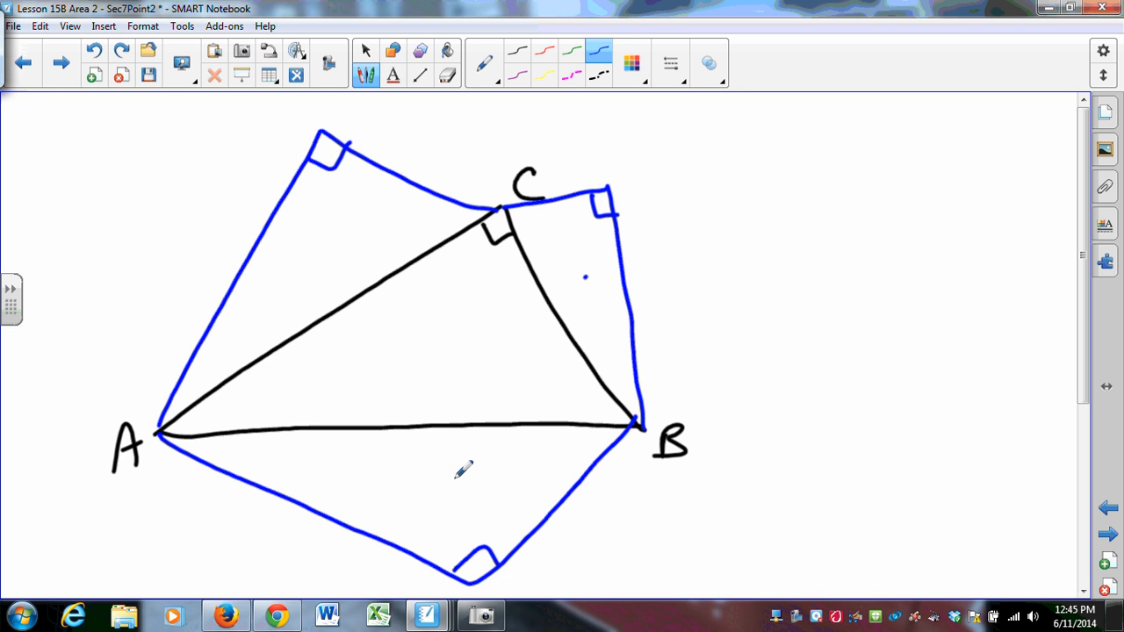
mouse_move(337, 225)
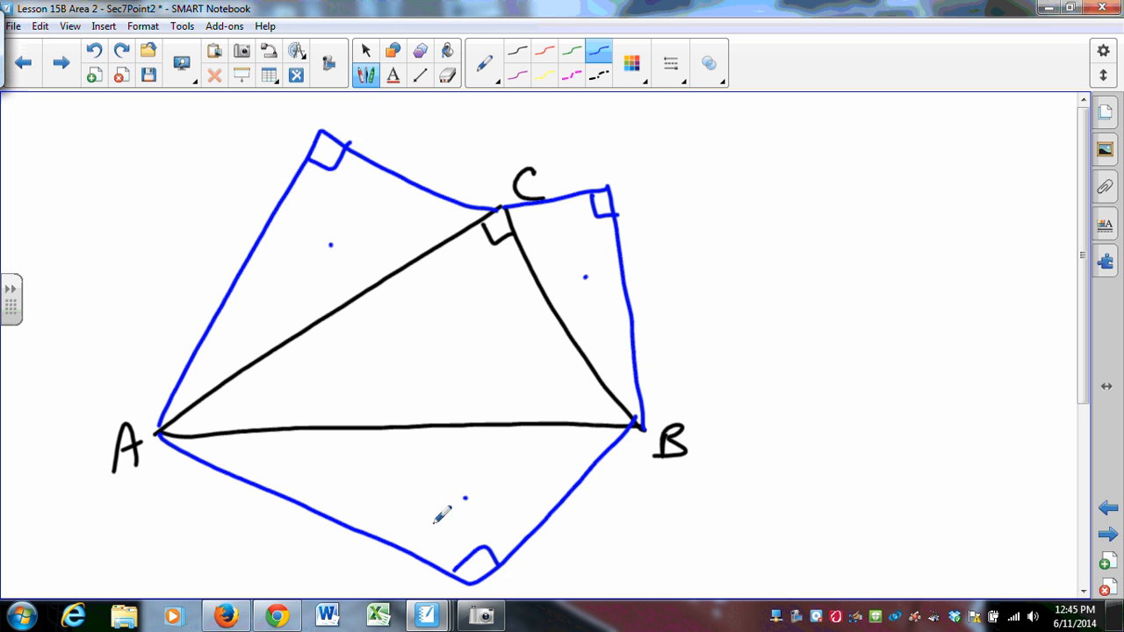
mouse_move(471, 477)
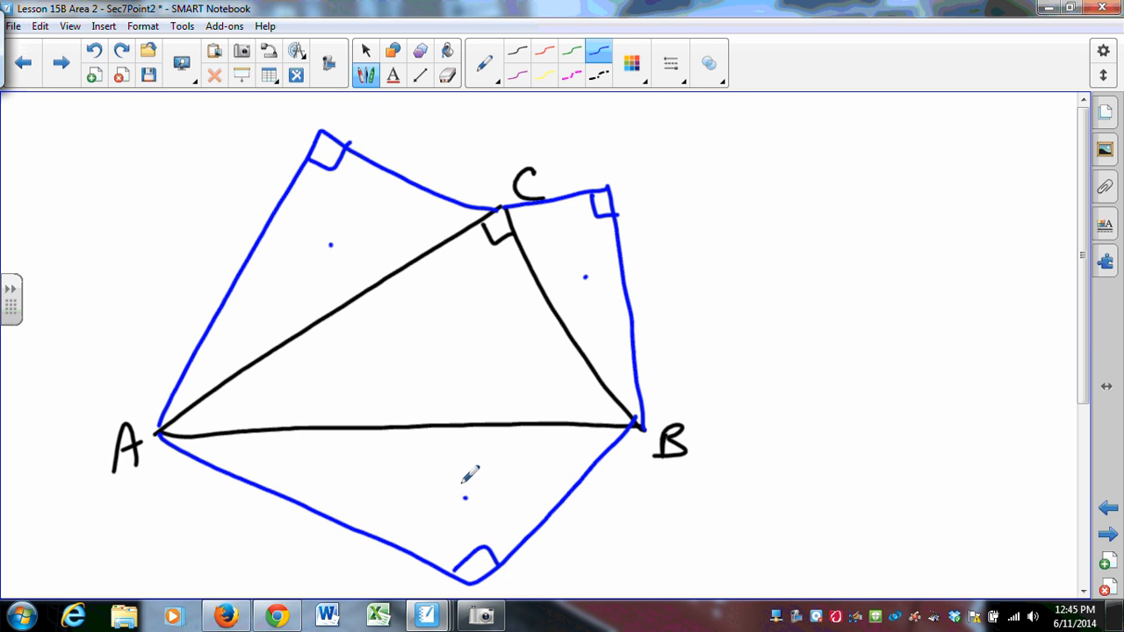
mouse_move(597, 262)
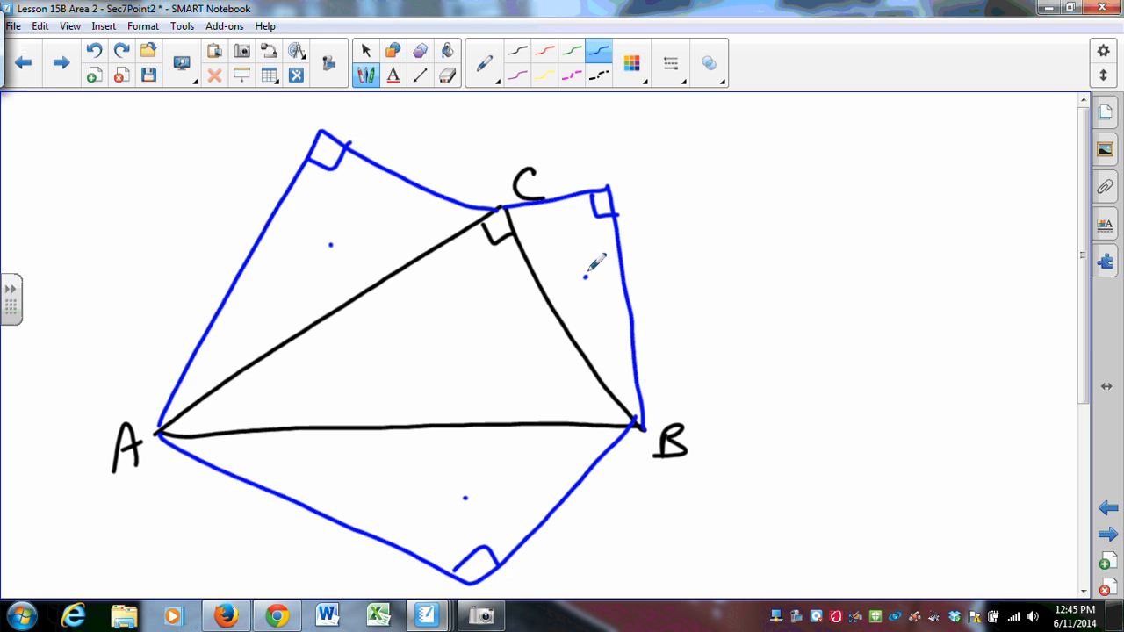
mouse_move(330, 249)
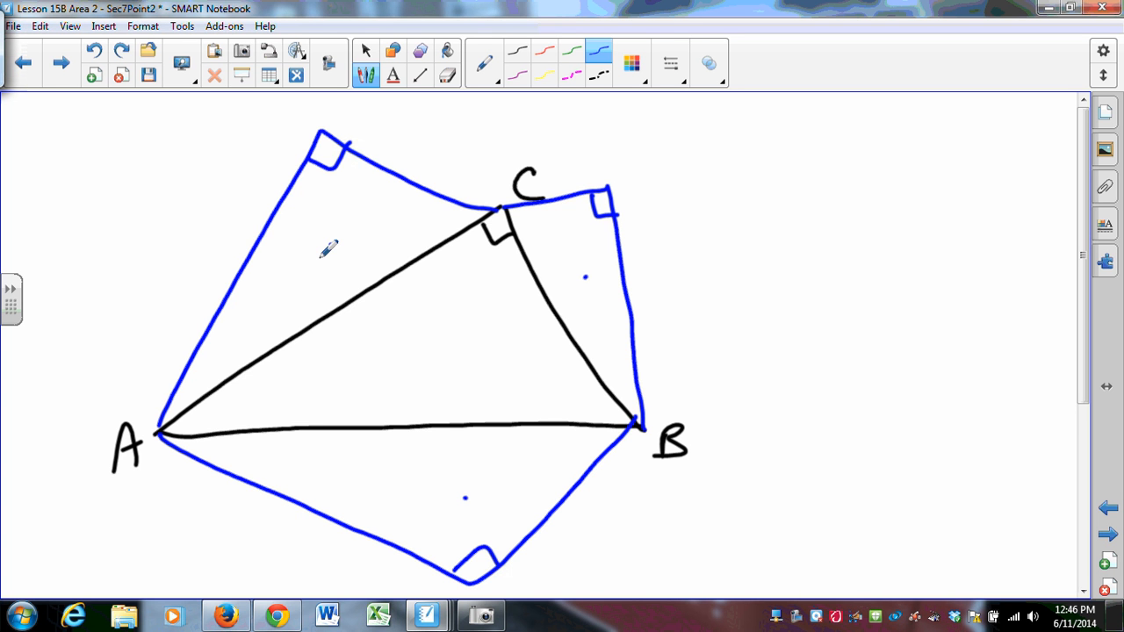
mouse_move(601, 204)
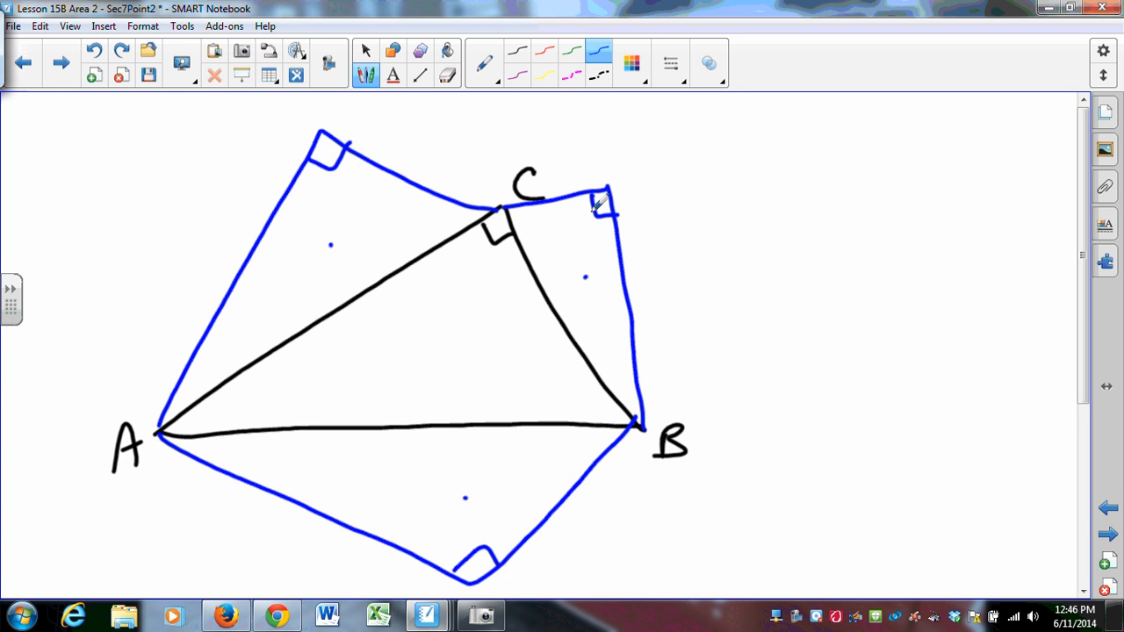